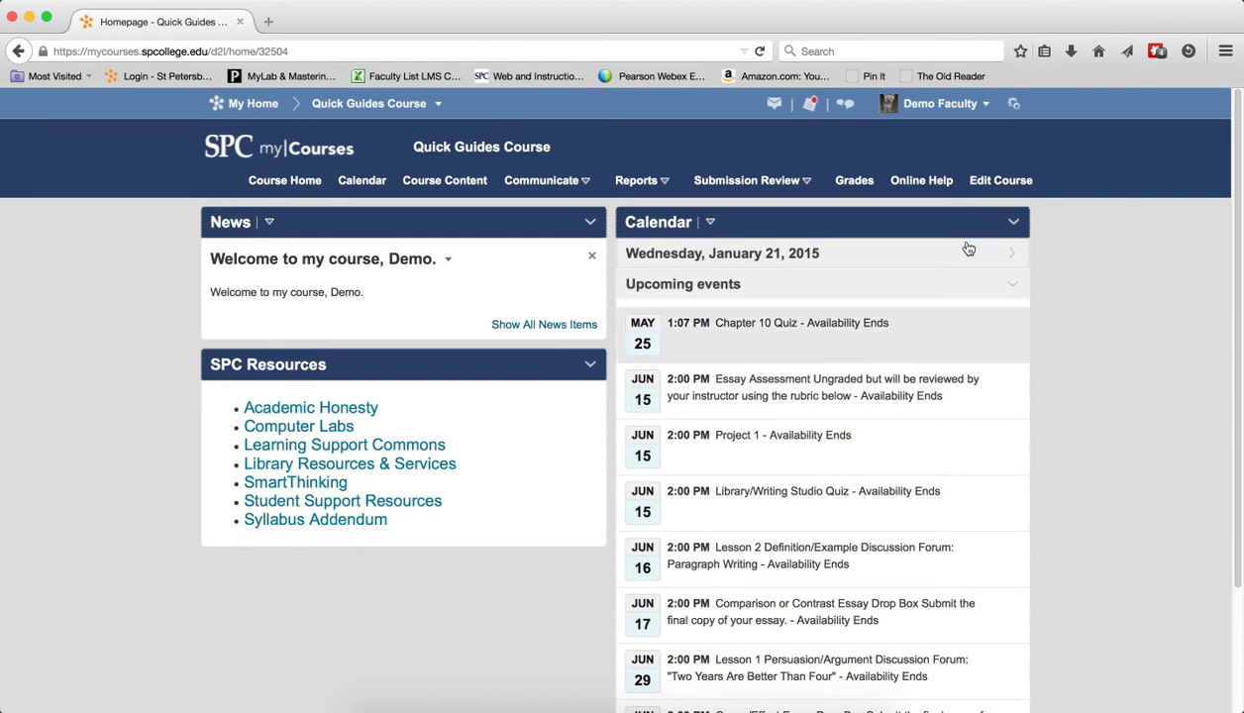
Choose Quizzes from the Submission Review dropdown on the course navbar
{"action": "left_click", "coordinate": [747, 180]}
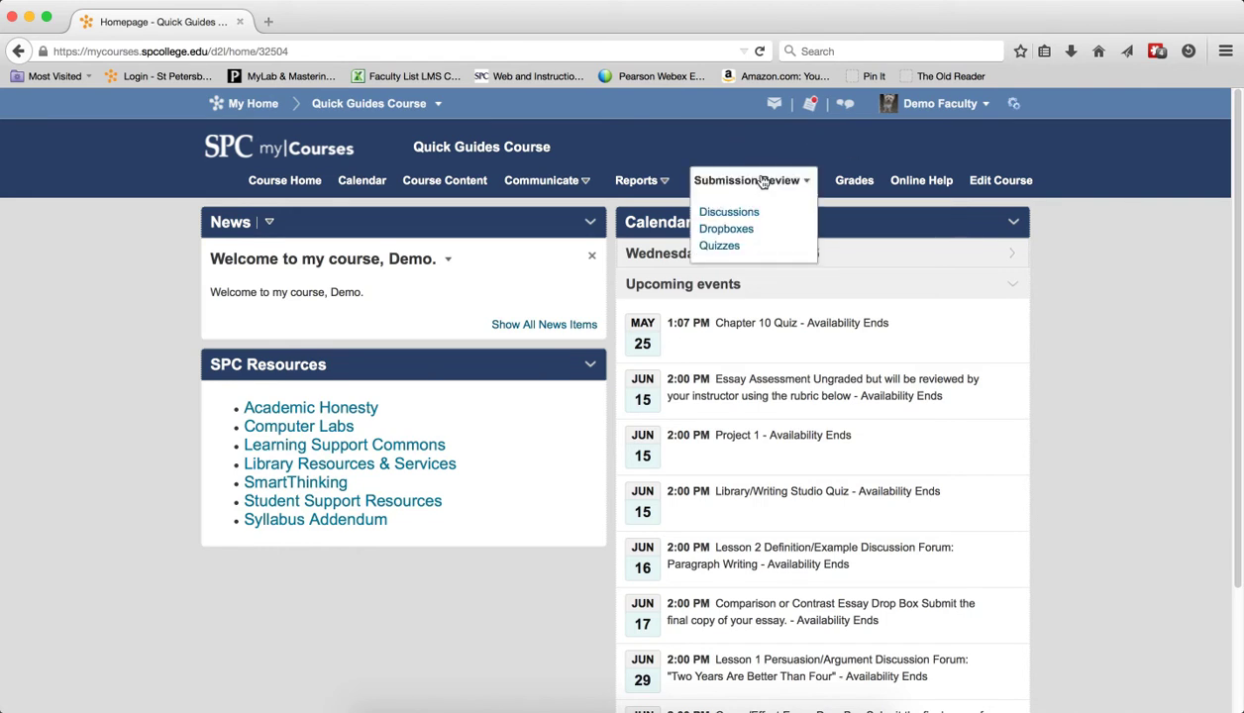
{"action": "left_click", "coordinate": [719, 246]}
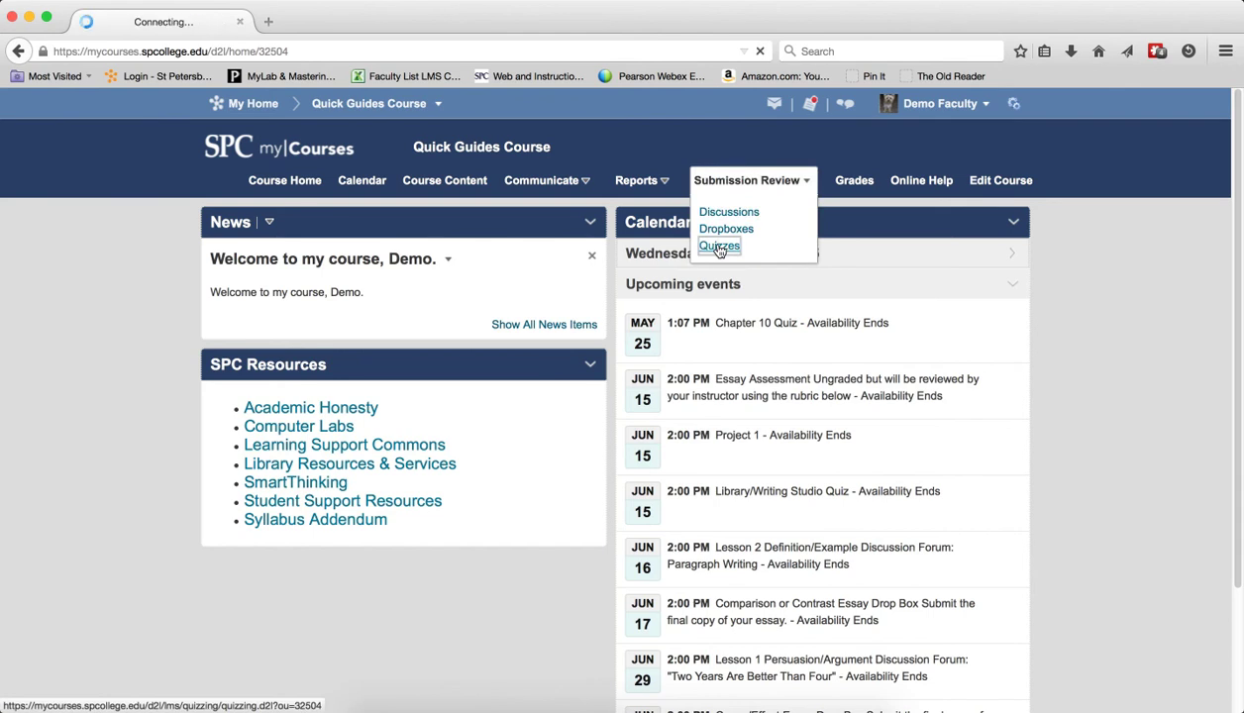
Open Manage Quizzes, listing the course's current quizzes with availability and published counts
{"action": "left_click", "coordinate": [719, 245]}
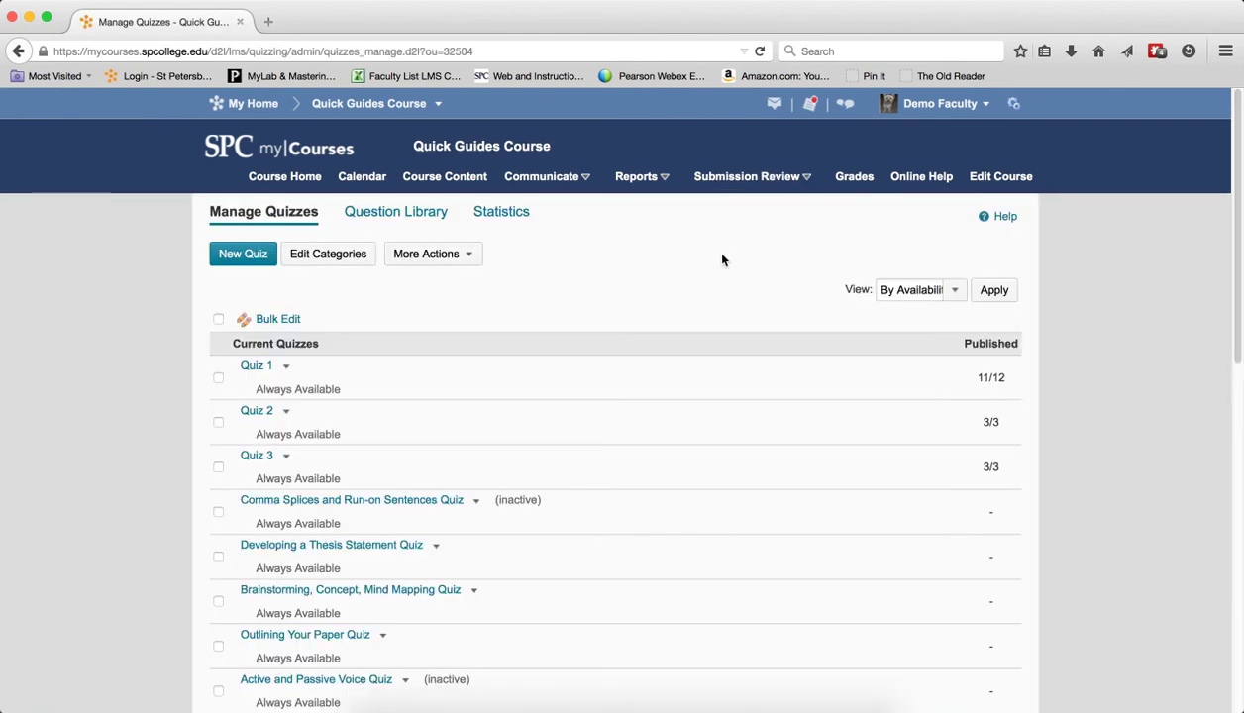
{"action": "mouse_move", "coordinate": [454, 273]}
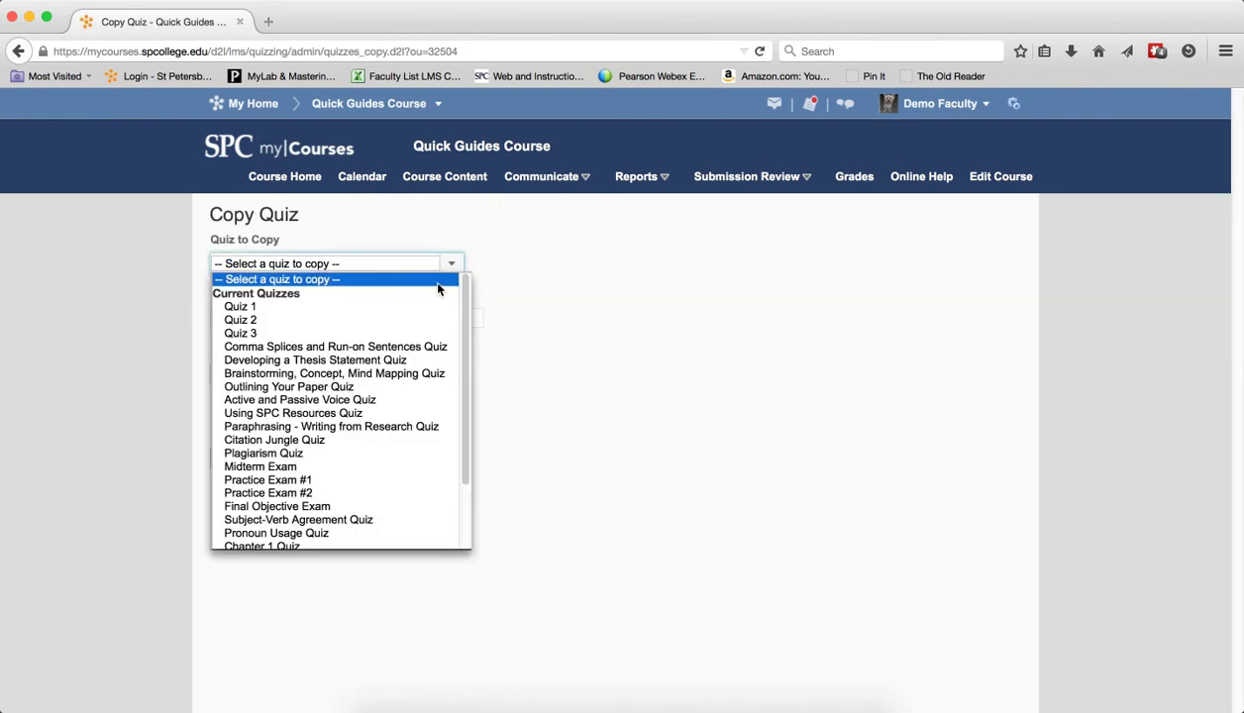
Save a copy of Quiz 1 named 'Quiz 5', inactive, with Edit Quiz left unchecked
{"action": "left_click", "coordinate": [239, 306]}
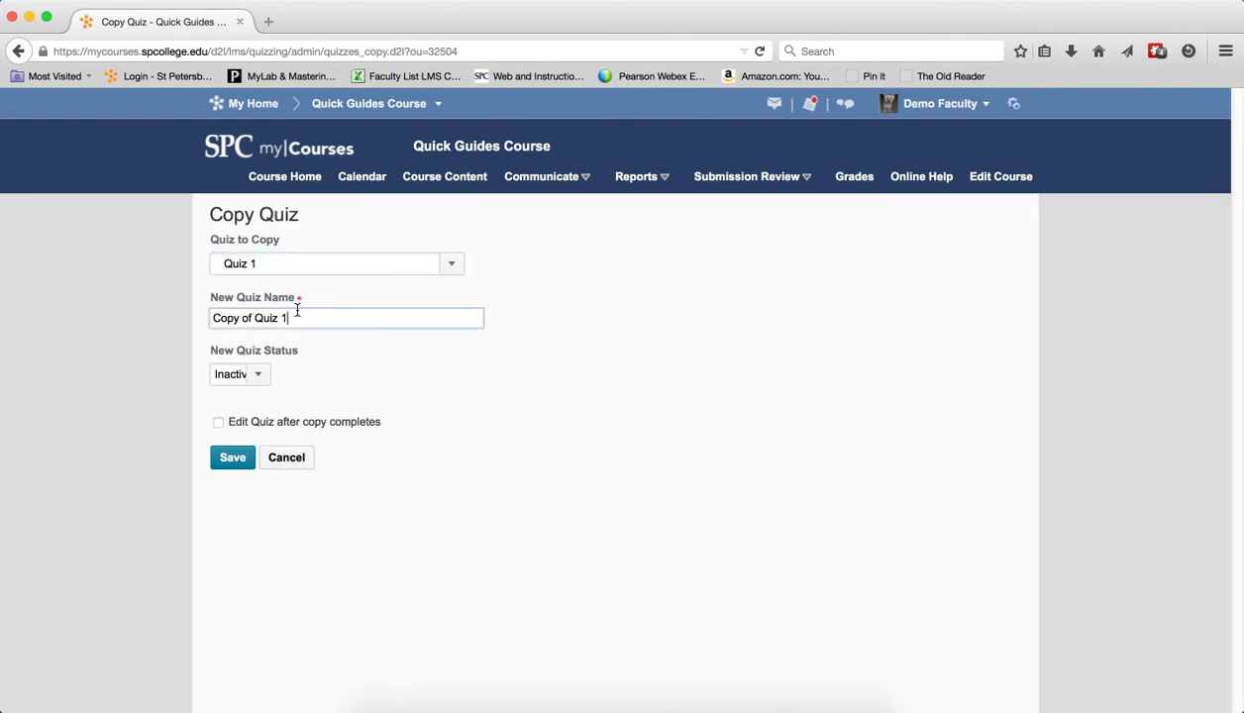
{"action": "type", "text": "Quiz 5"}
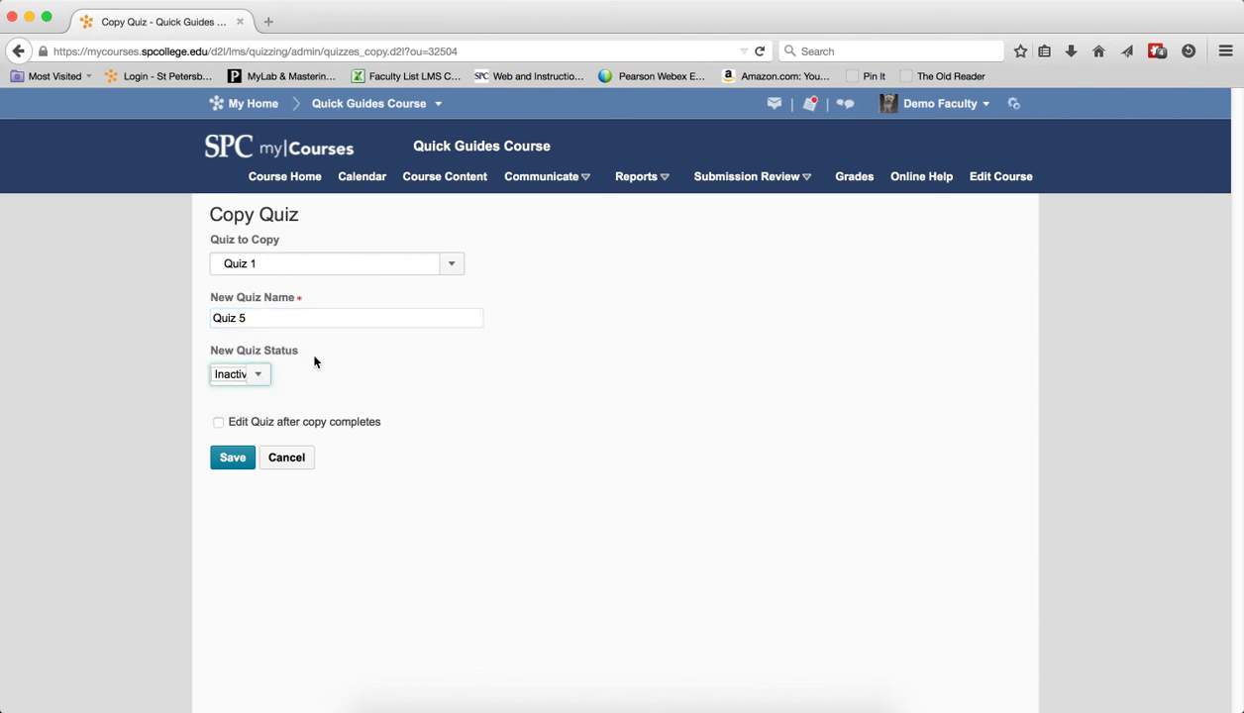
{"action": "left_click", "coordinate": [218, 422]}
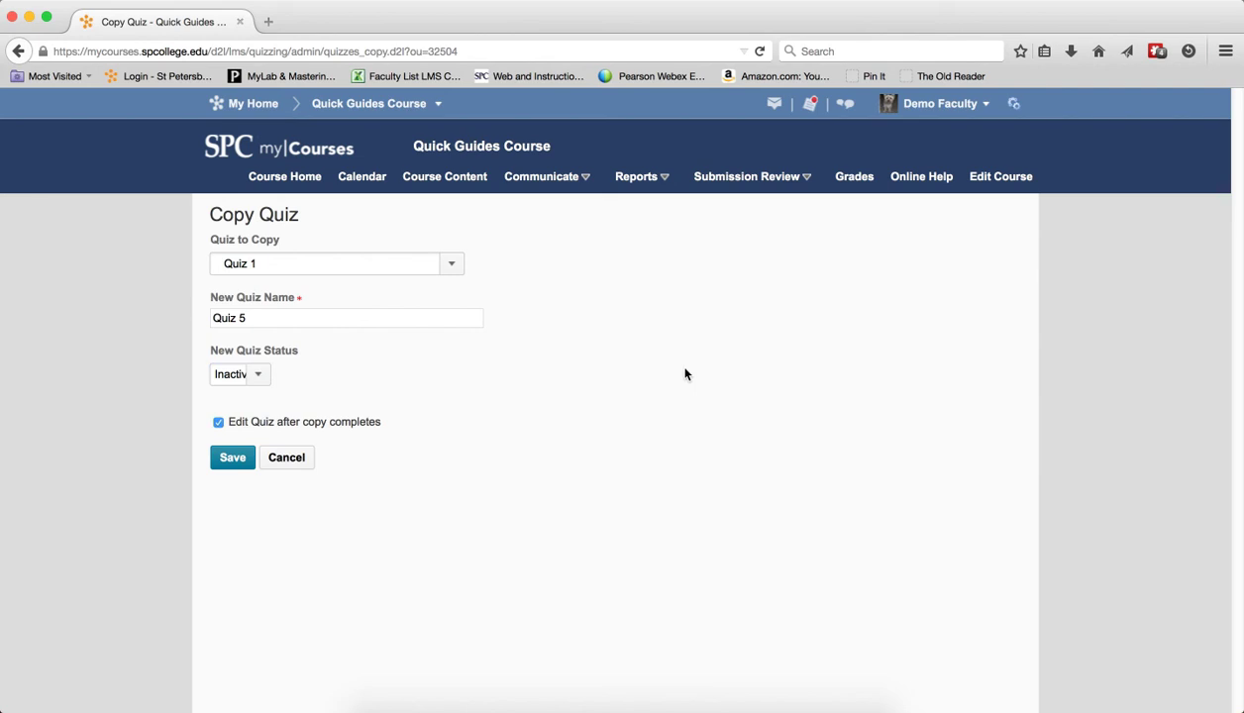
{"action": "left_click", "coordinate": [219, 421]}
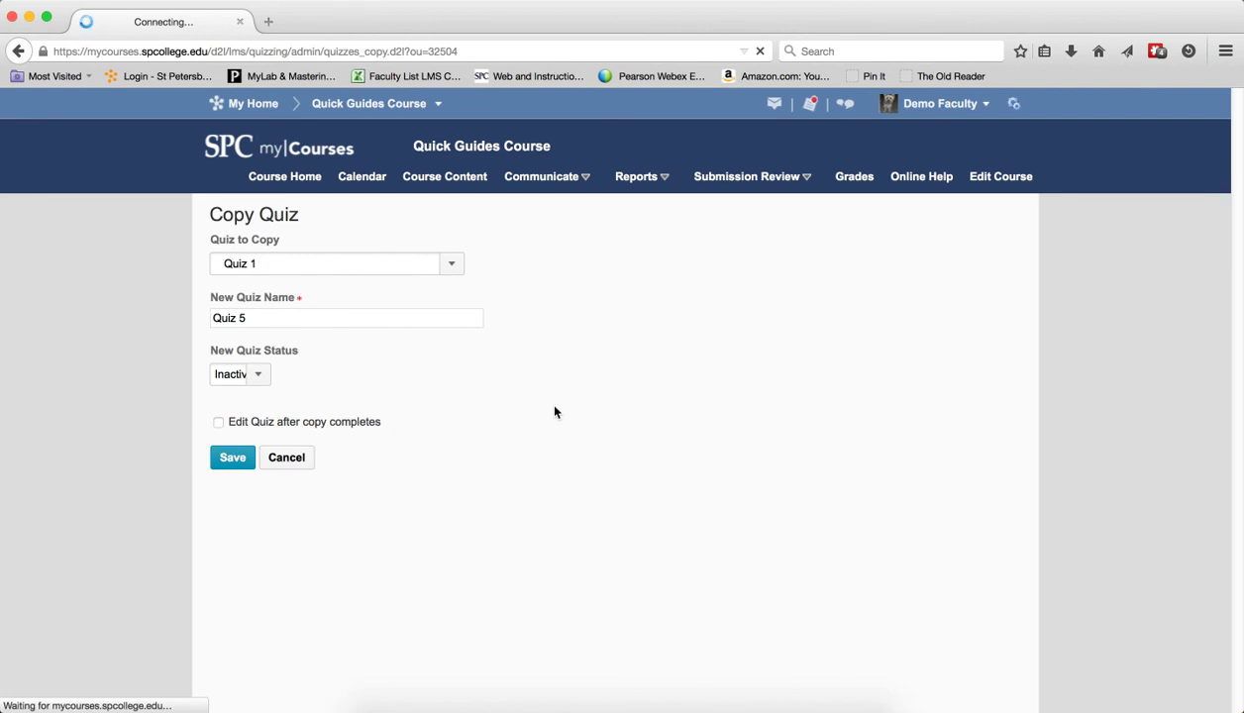
{"action": "left_click", "coordinate": [232, 456]}
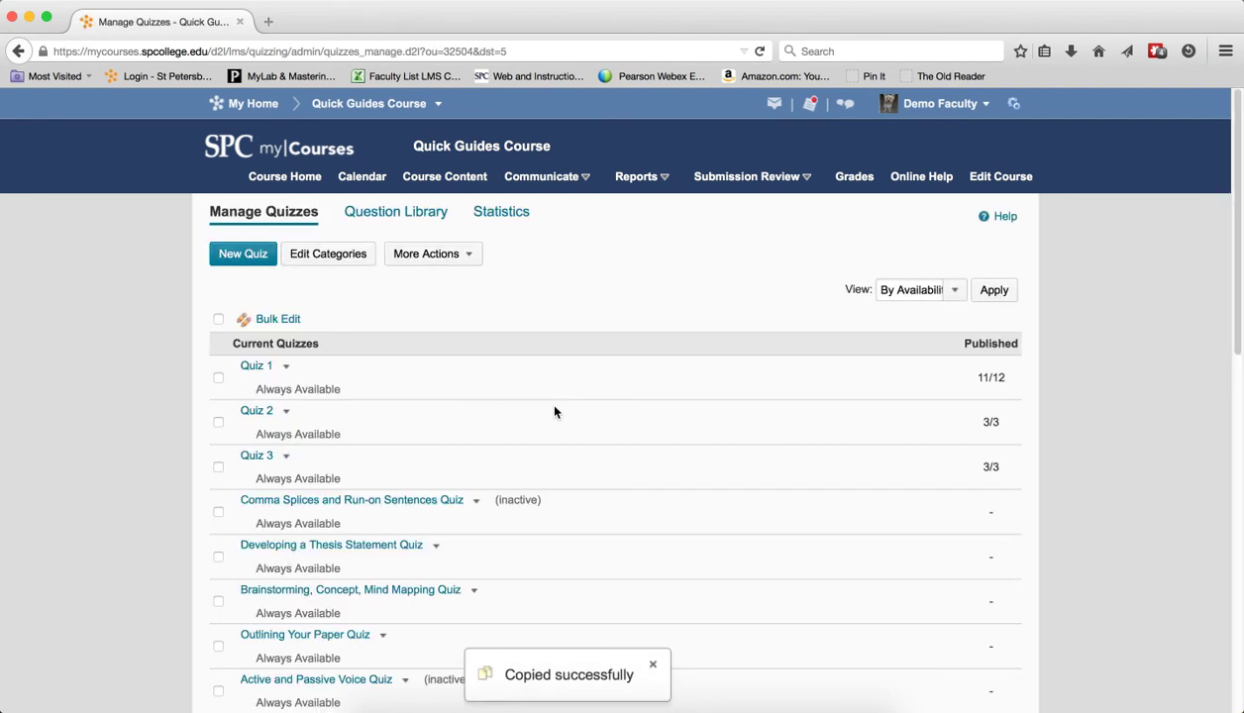